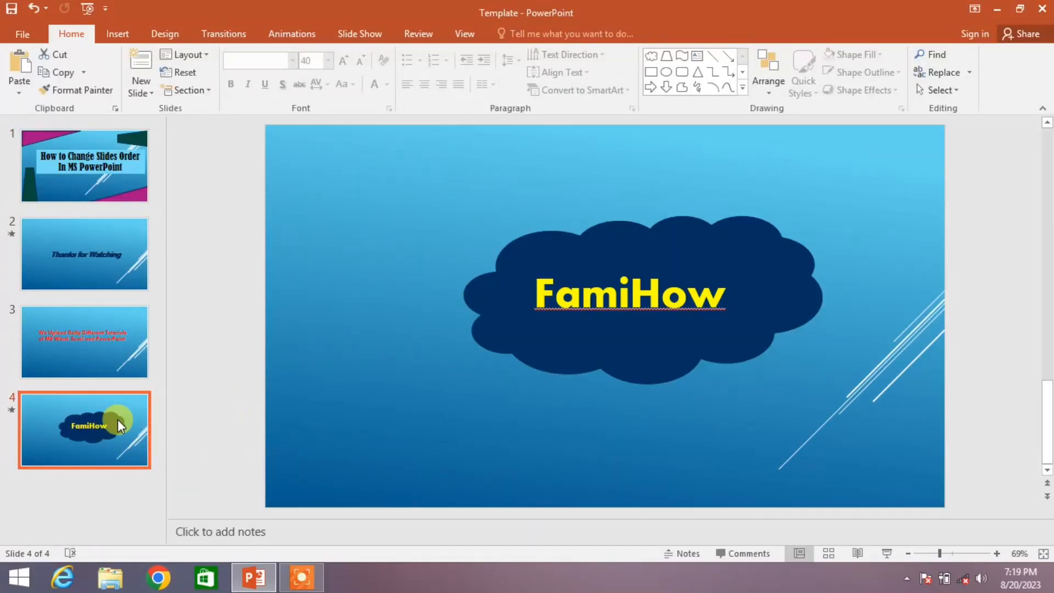
mouse_move(123, 450)
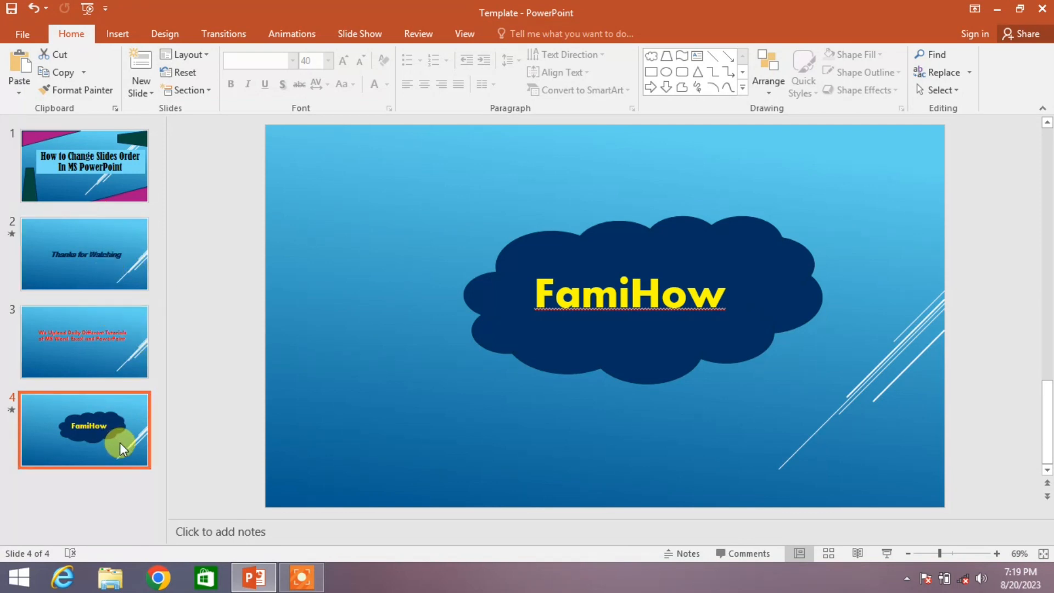
Move the daily tutorials slide above Thanks for Watching and the FamiHow slide to position 2
left_click(84, 343)
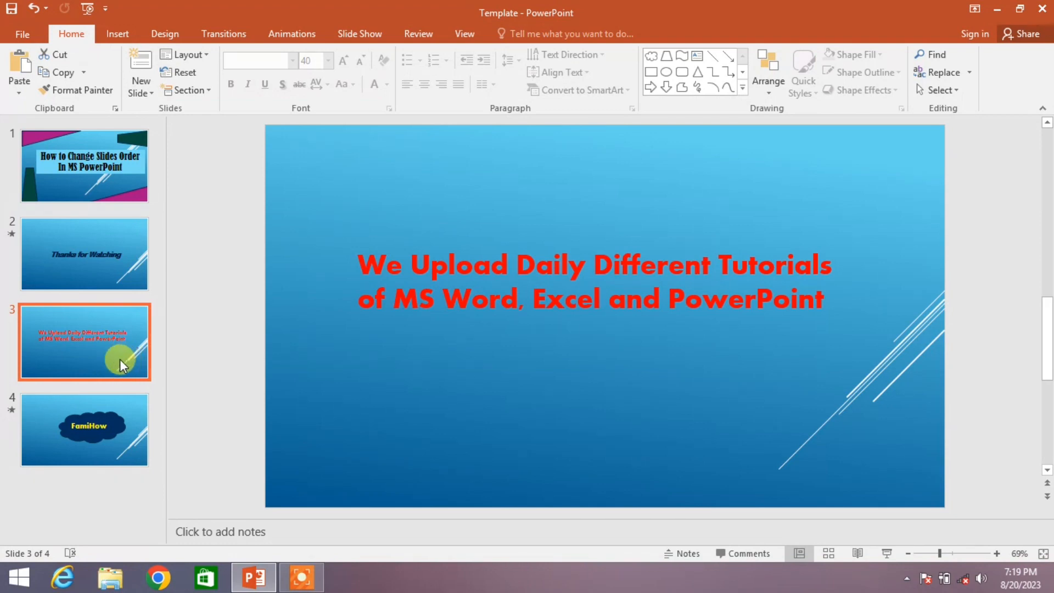
mouse_move(121, 361)
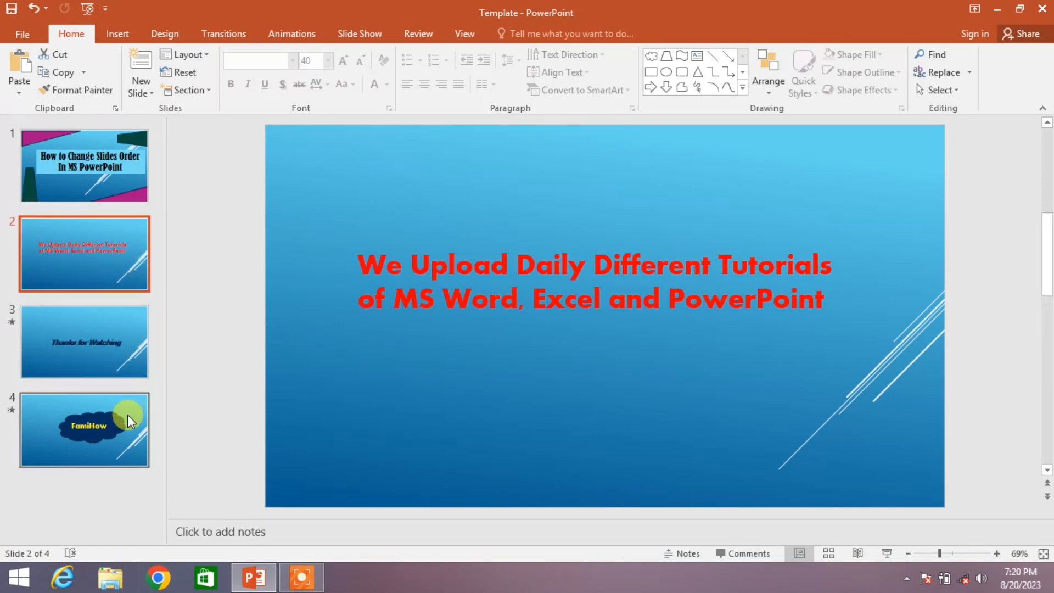
left_click(84, 430)
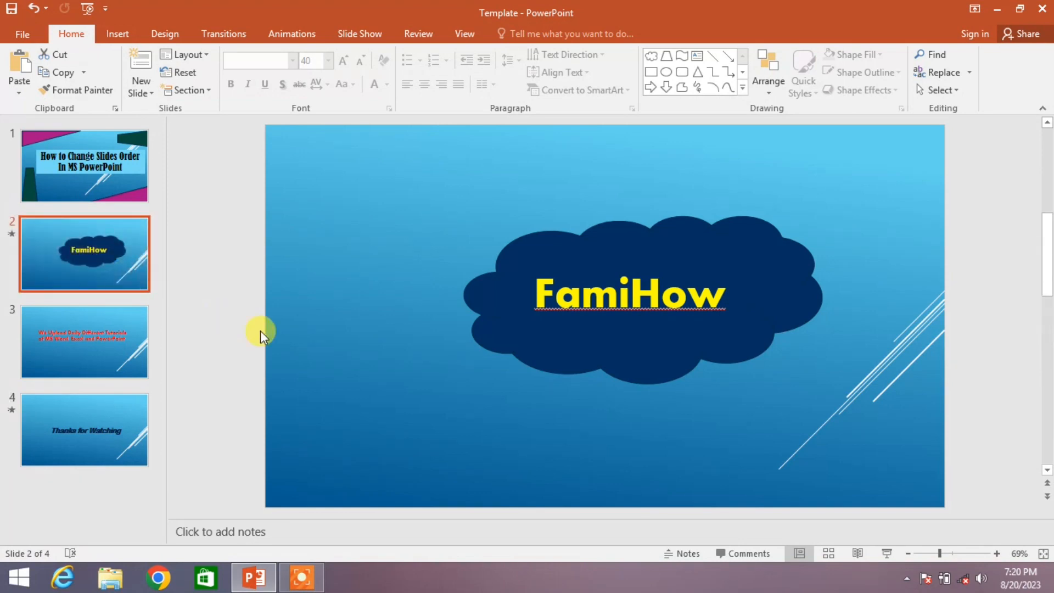
mouse_move(120, 191)
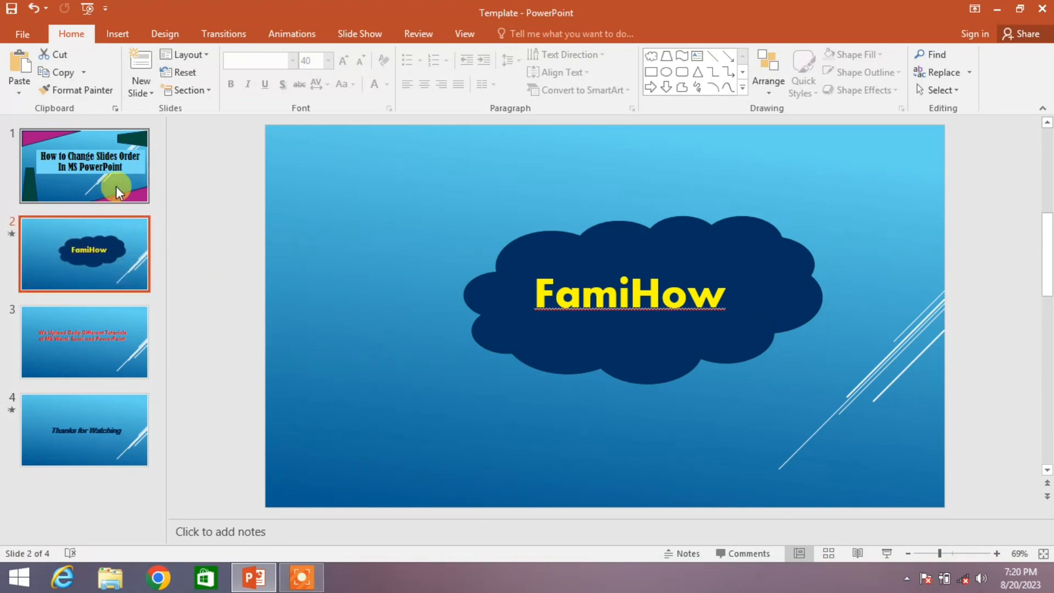
Select the 'How to Change Slides Order' title slide and start the slide show from it
left_click(83, 166)
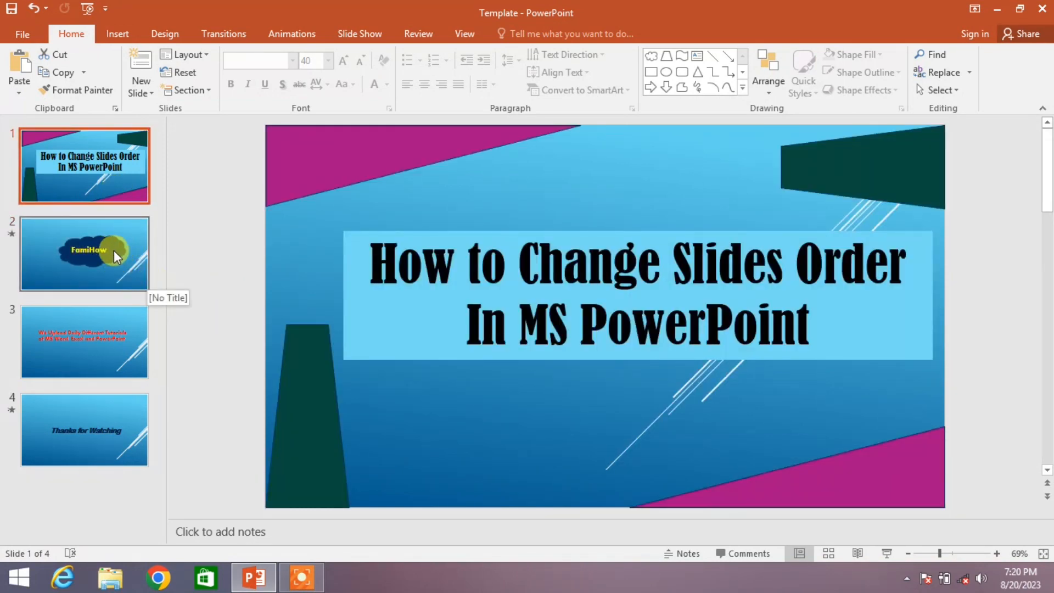
mouse_move(206, 300)
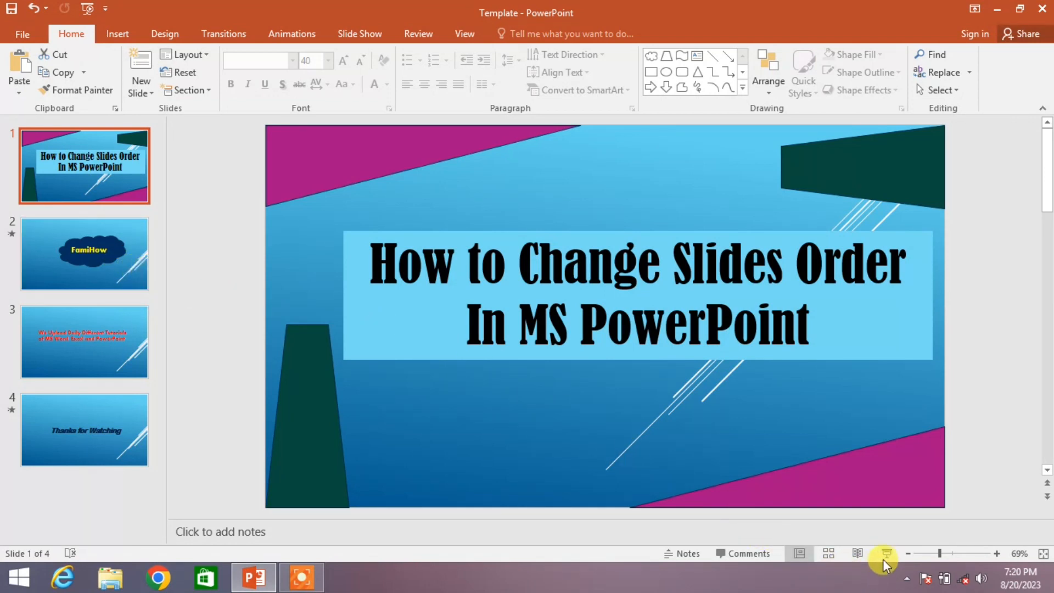
left_click(883, 552)
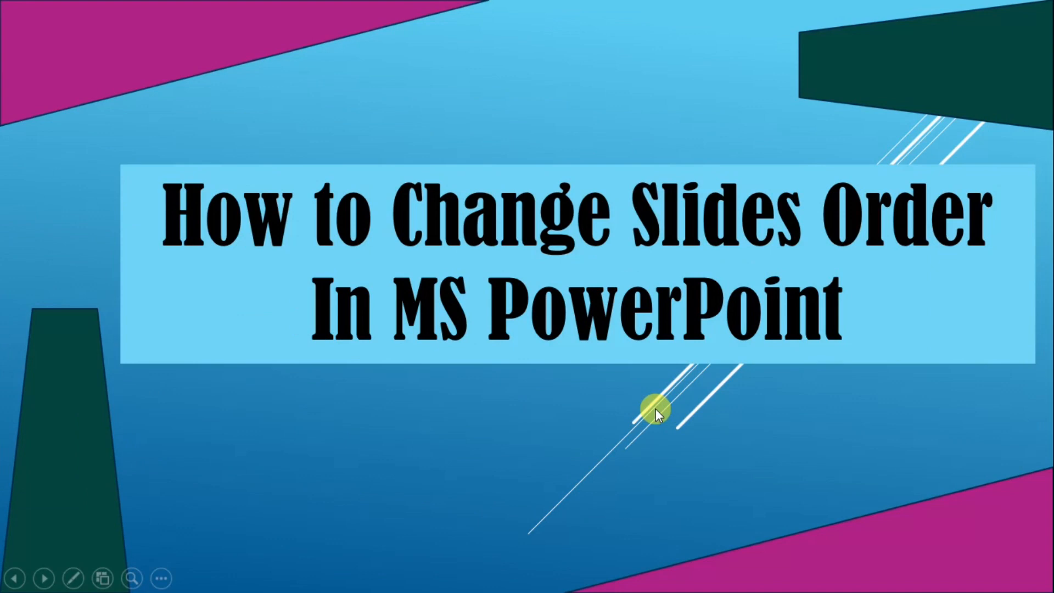